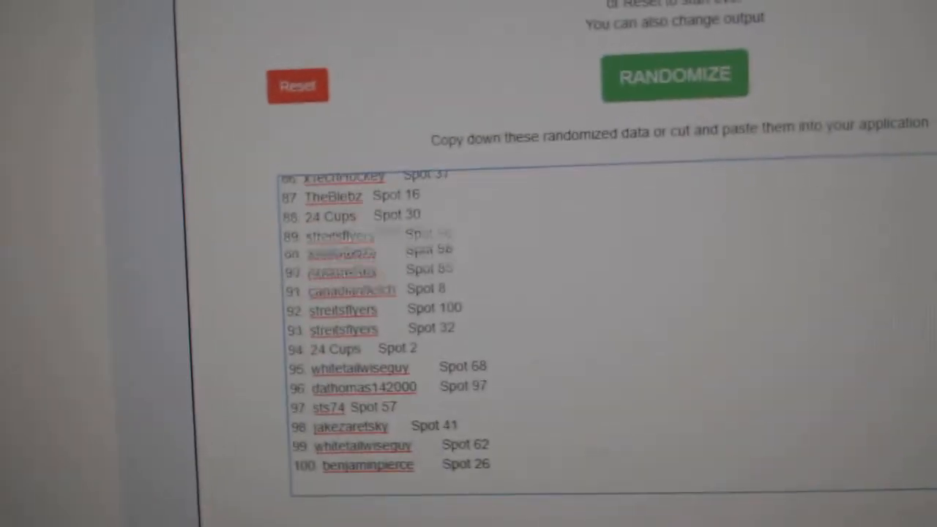
Shuffle the 100-name spot list twice with RANDOMIZE.
left_click(628, 161)
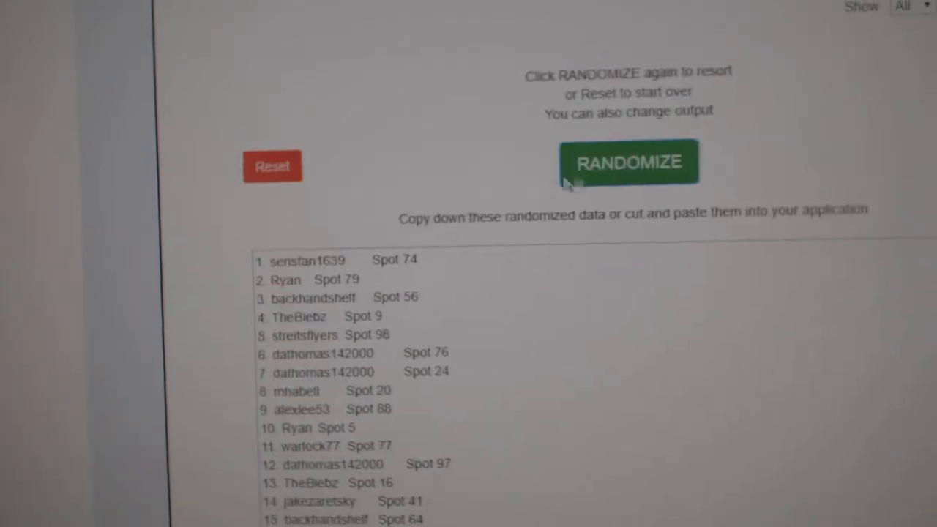
left_click(628, 161)
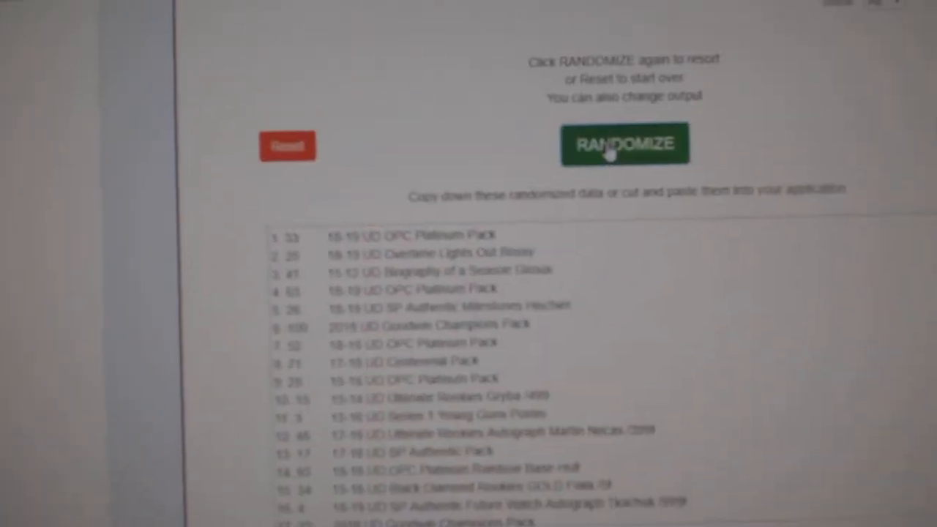
Shuffle the numbered card pack list so its order pairs with the names.
left_click(623, 143)
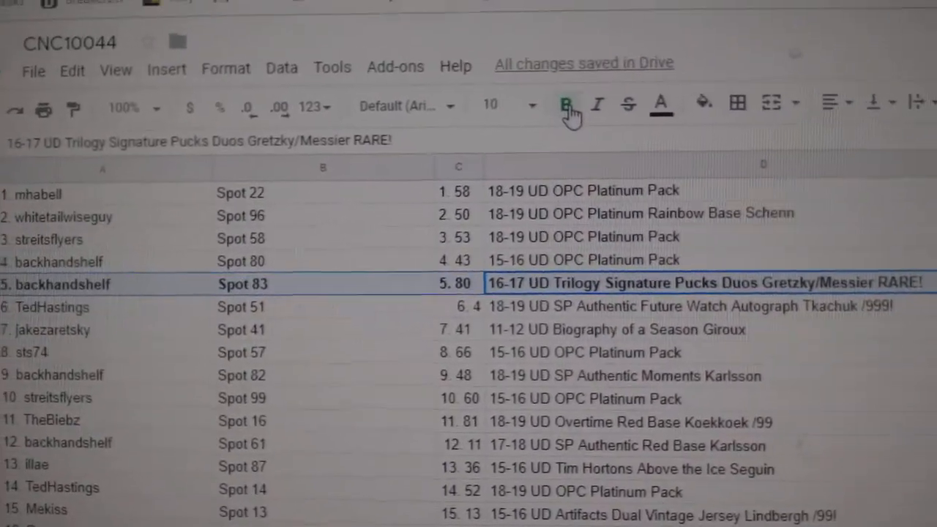
Bold the Tkachuk autograph, Lindbergh jersey and McDavid rookie hit rows down to row 26.
left_click(568, 104)
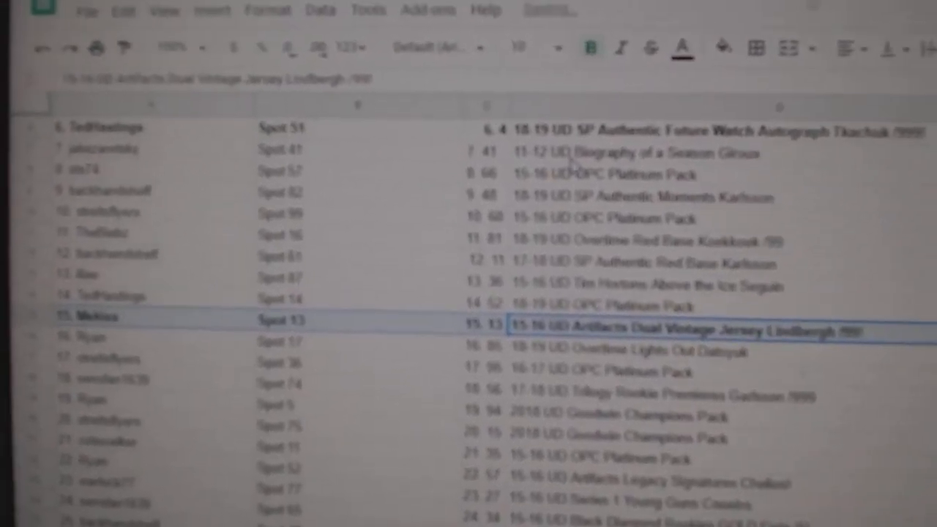
scroll("down", 3)
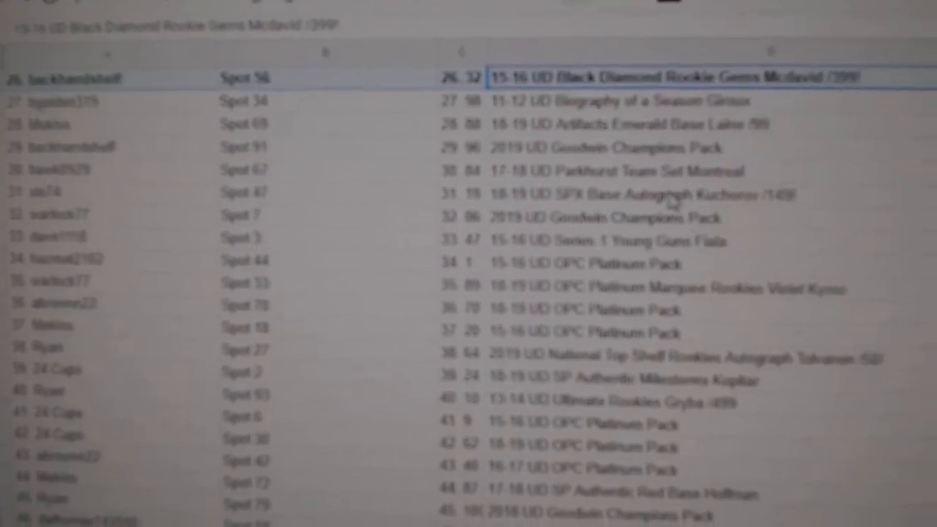
Bold the Kucherov, Tolvanen, Necas and Draisaitl autograph rows, working down to row 68.
left_click(644, 239)
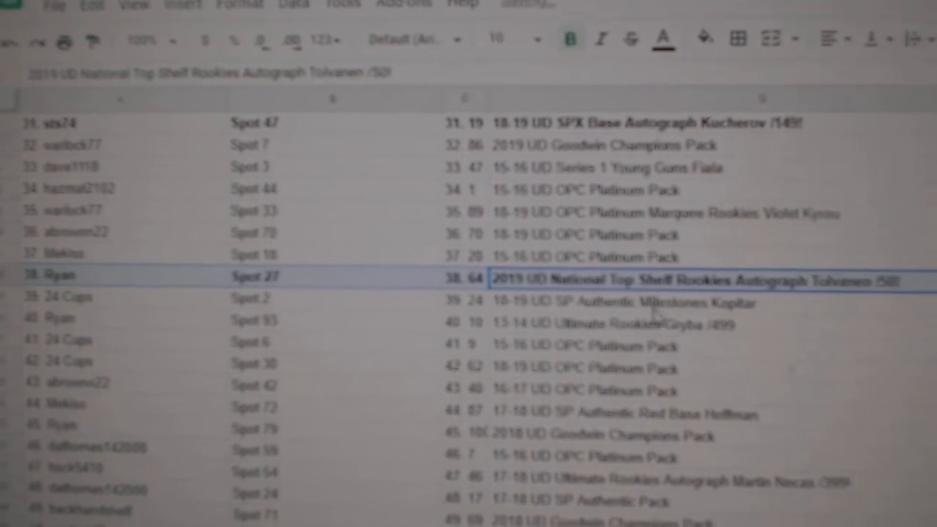
scroll("down", 3)
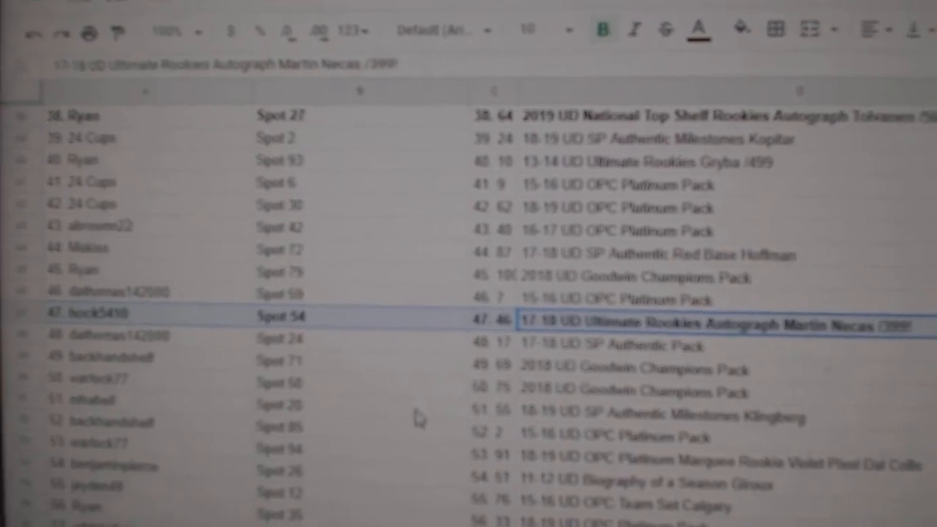
scroll("down", 3)
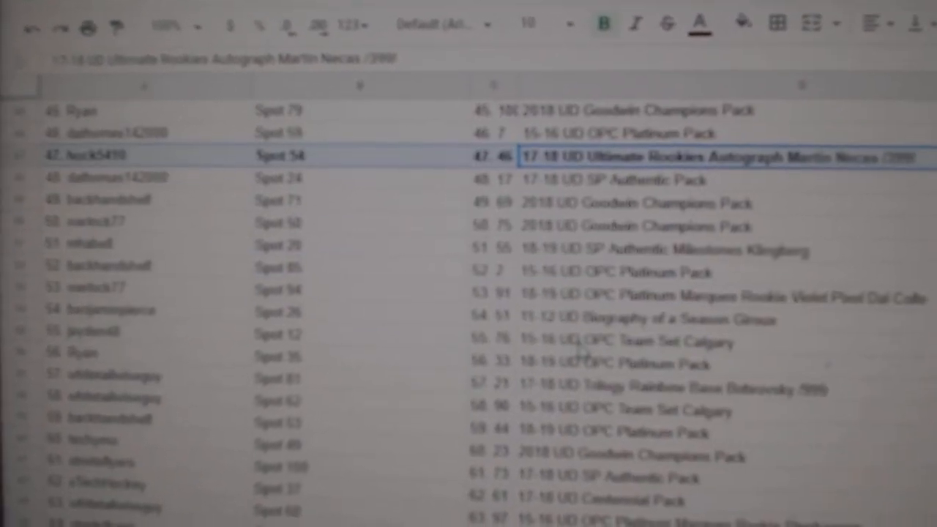
scroll("down", 3)
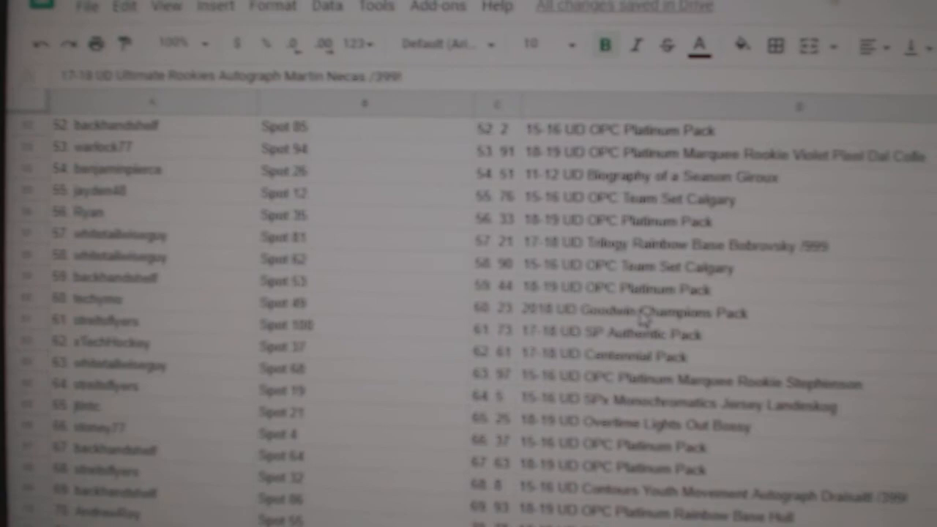
scroll("down", 3)
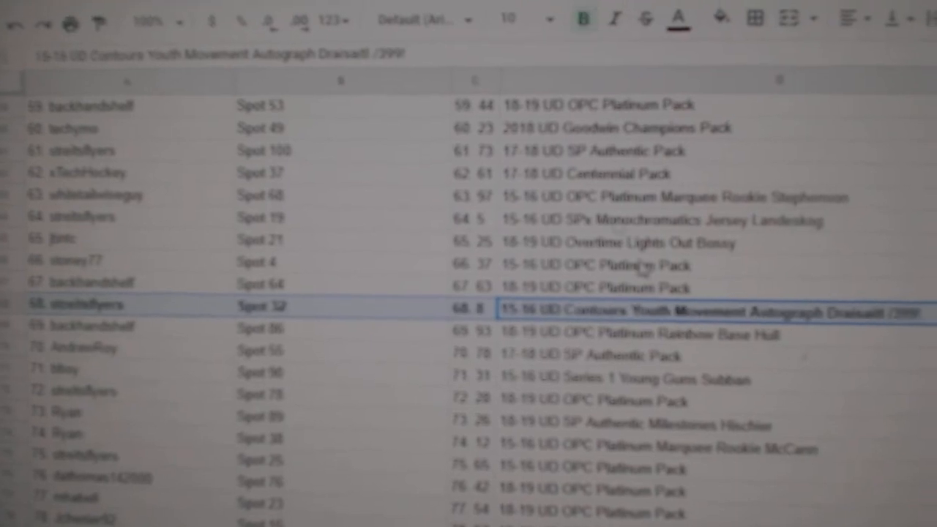
Scroll the pairing list down to row 100, ending at the SP Authentic Milestones Gretzky line.
scroll("down", 3)
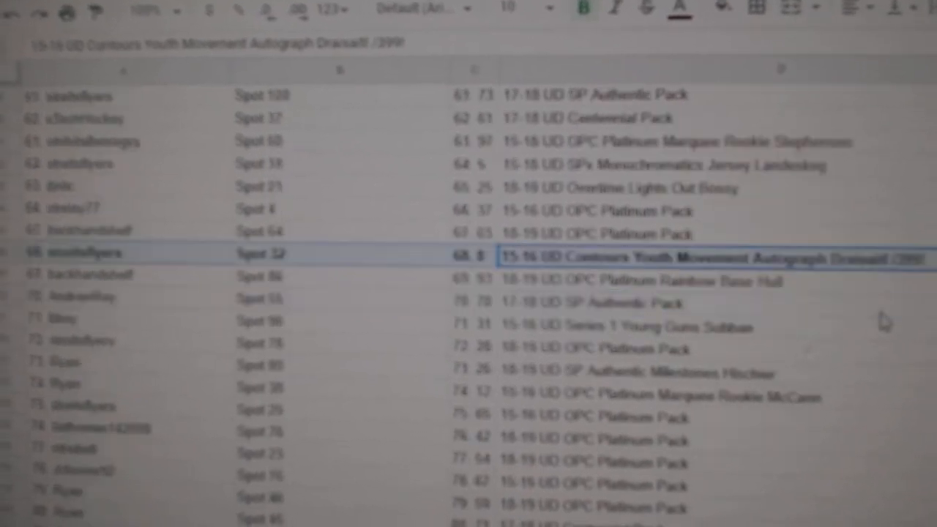
scroll("down", 3)
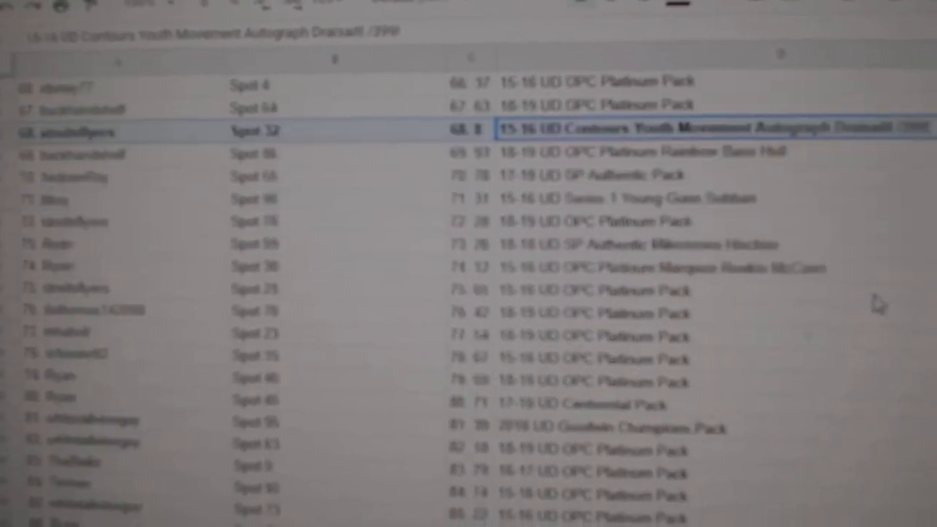
scroll("down", 3)
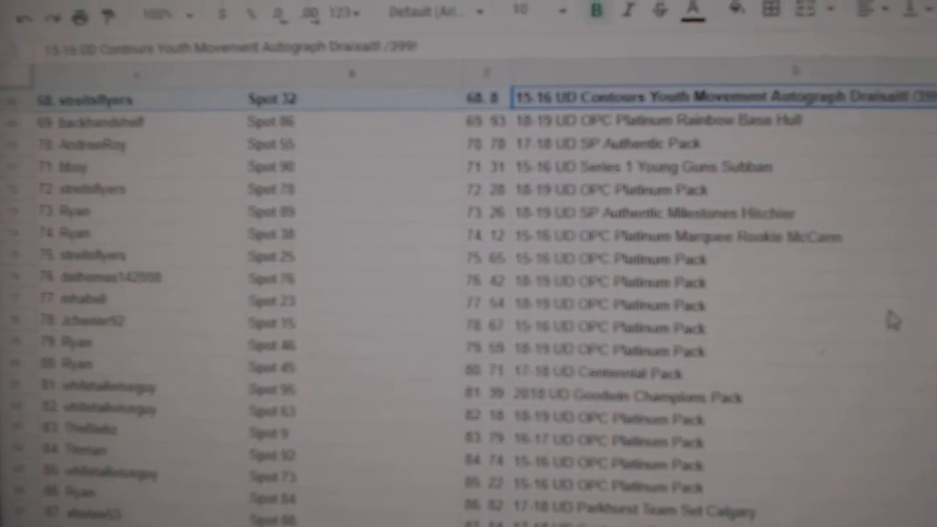
scroll("down", 3)
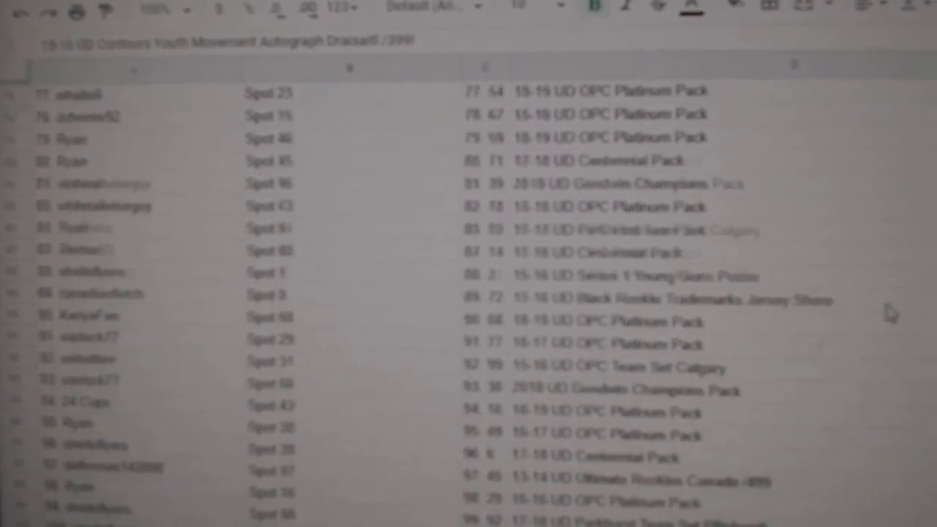
scroll("down", 3)
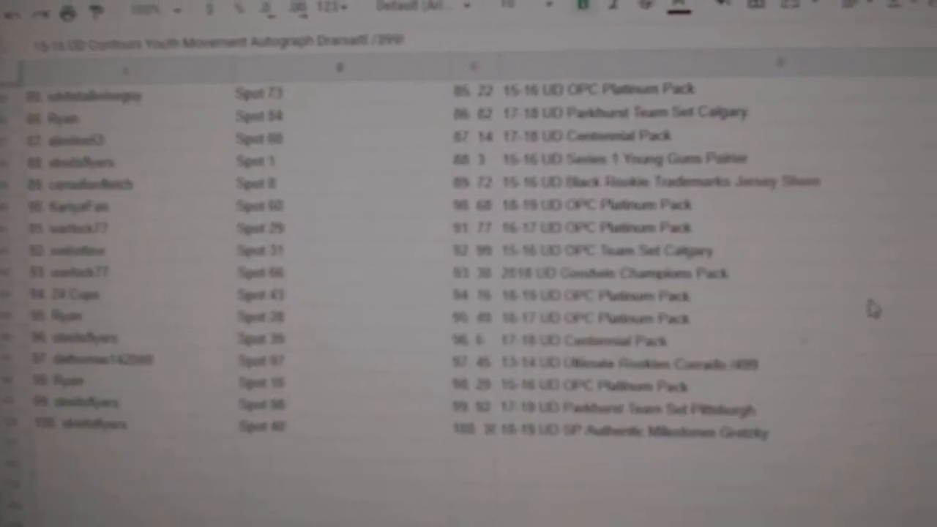